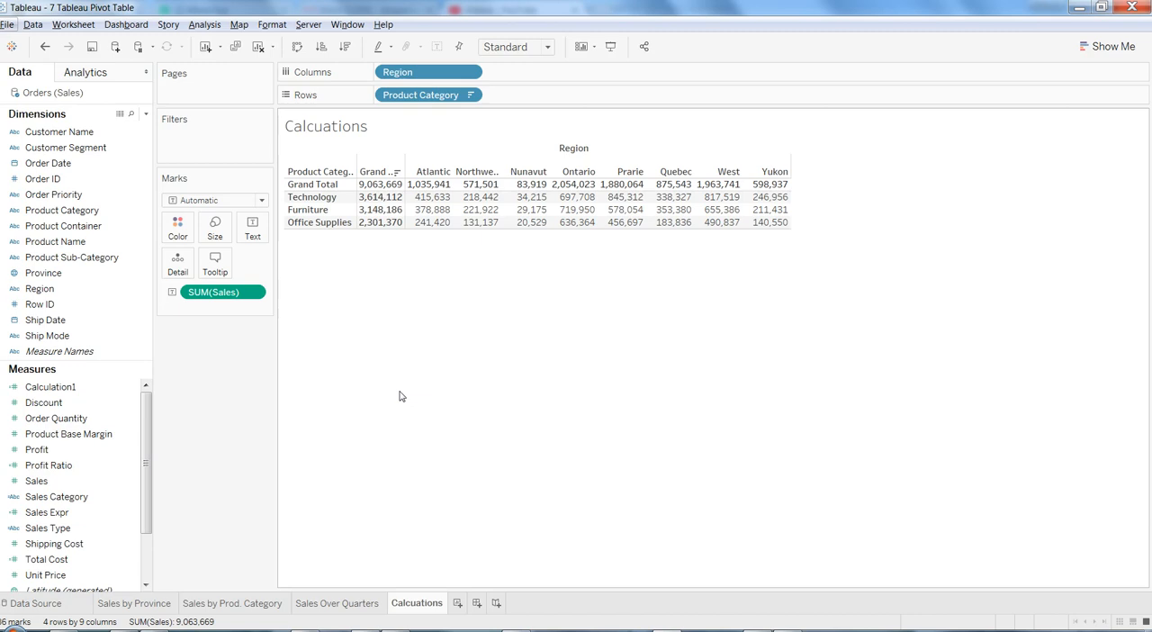
pyautogui.moveTo(528, 209)
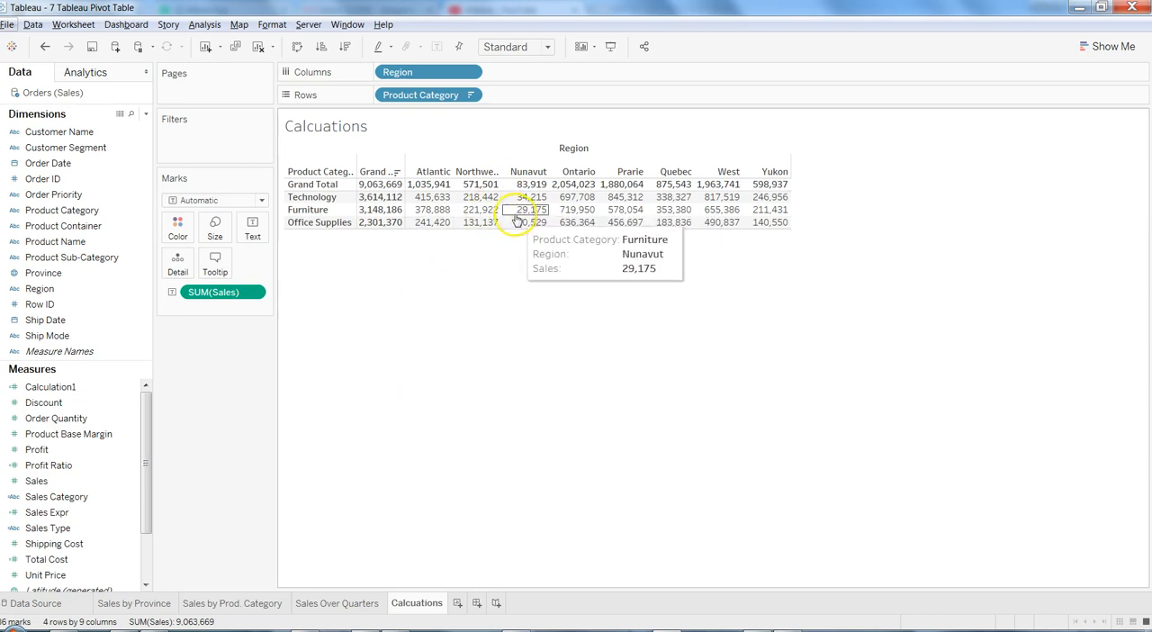
pyautogui.moveTo(379, 183)
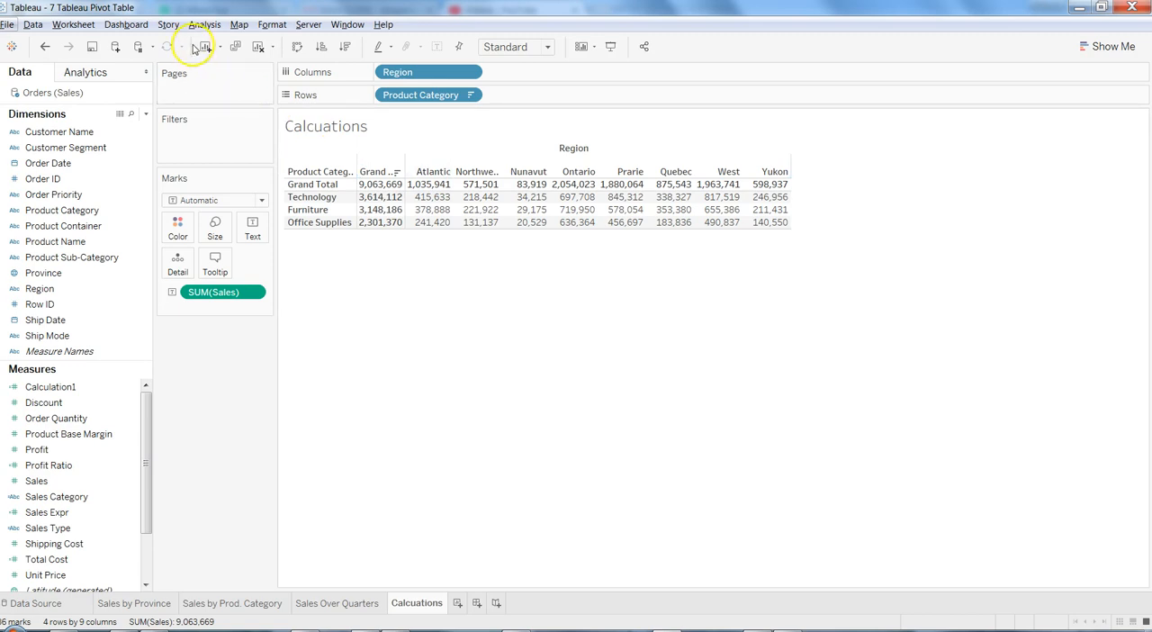
# - Turn off Column Totals to Top so the Grand Total row moves to the bottom
pyautogui.click(204, 24)
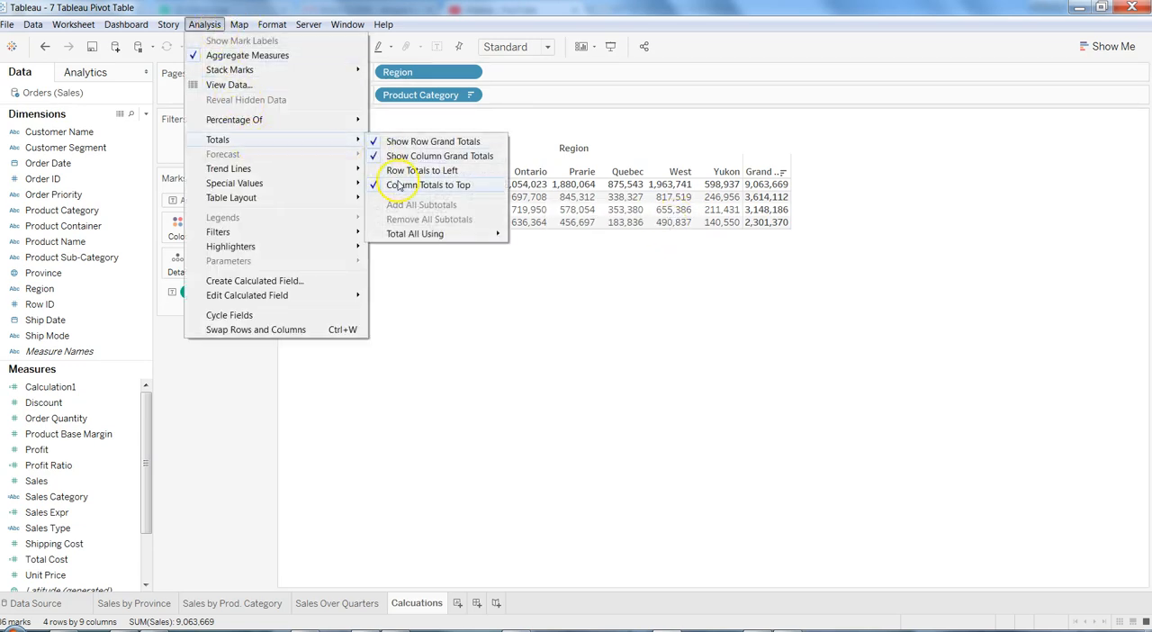
pyautogui.click(428, 184)
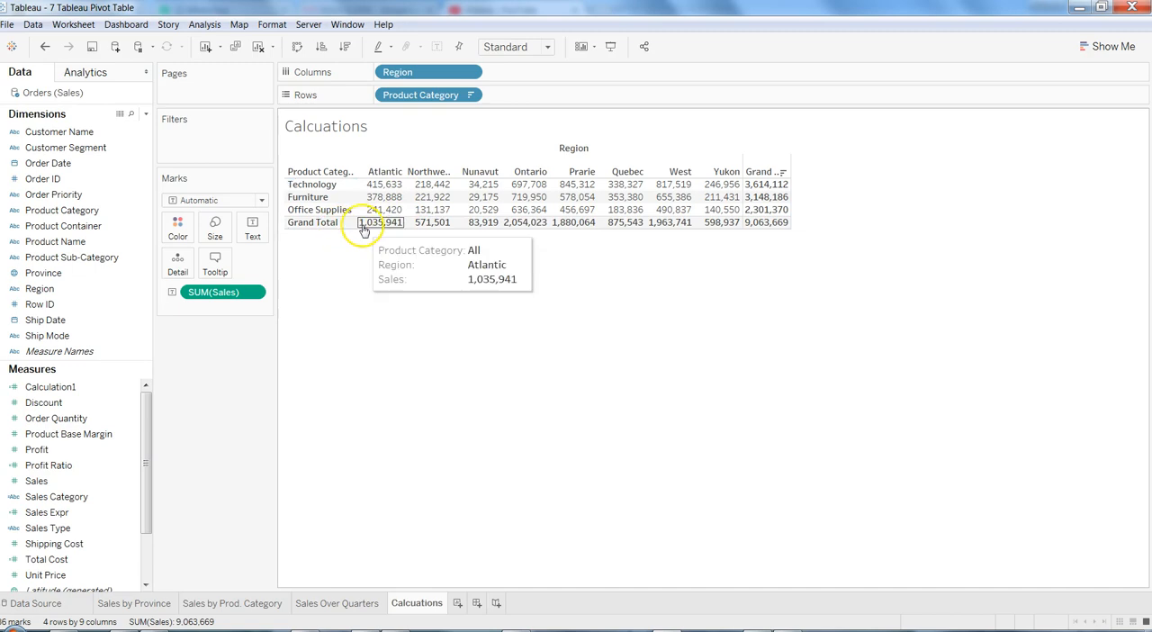
pyautogui.moveTo(675, 250)
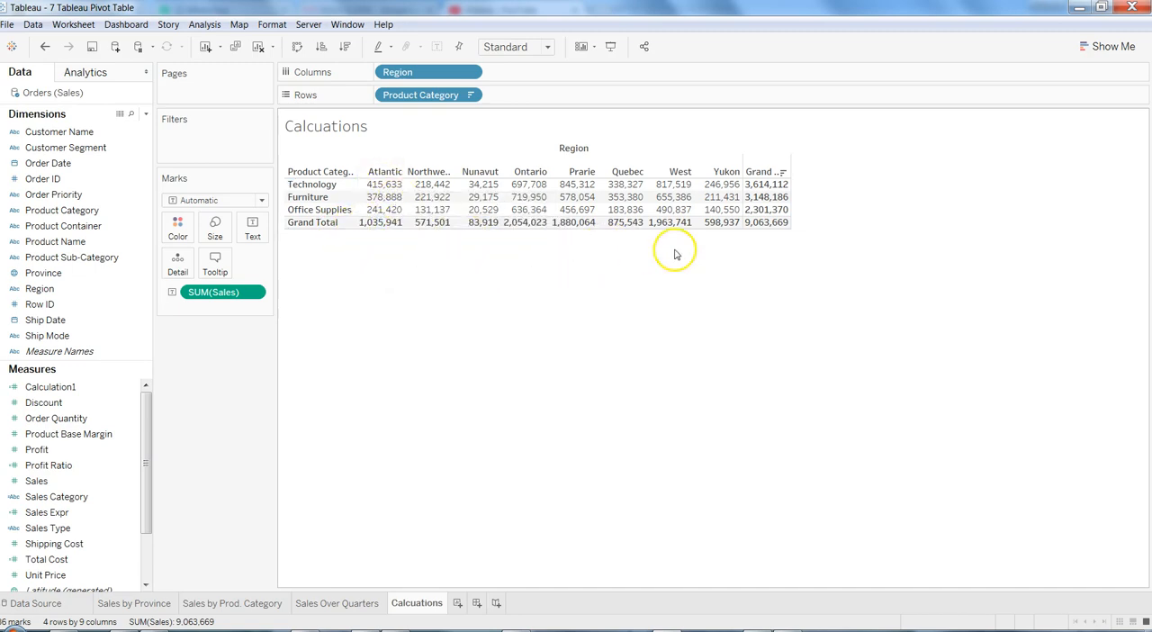
pyautogui.moveTo(373, 184)
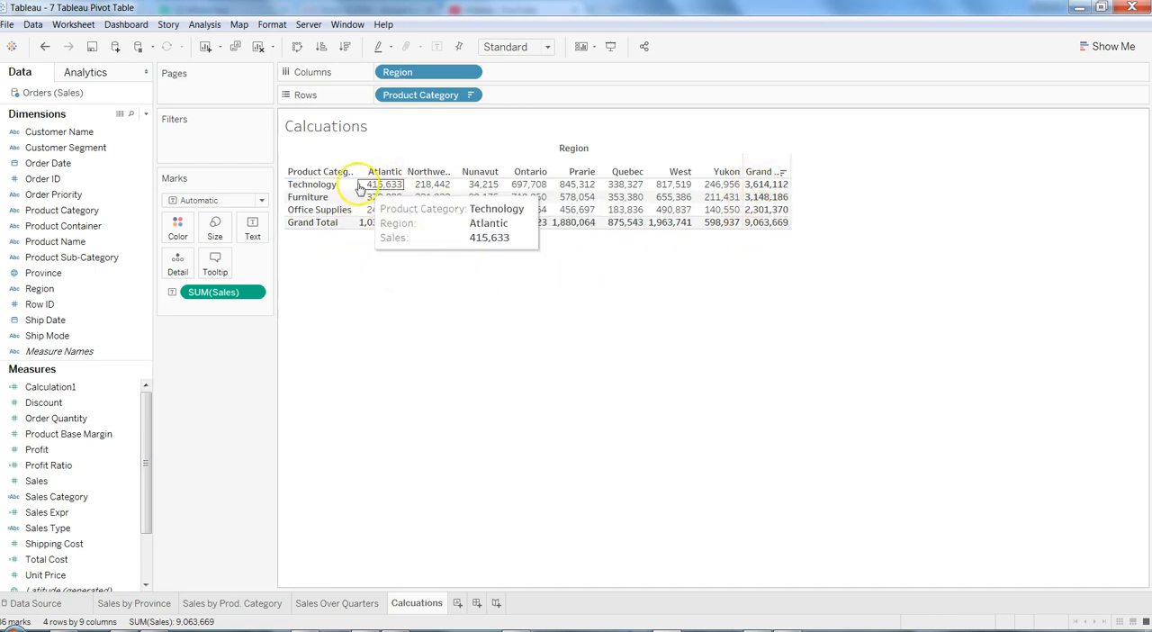
pyautogui.moveTo(767, 208)
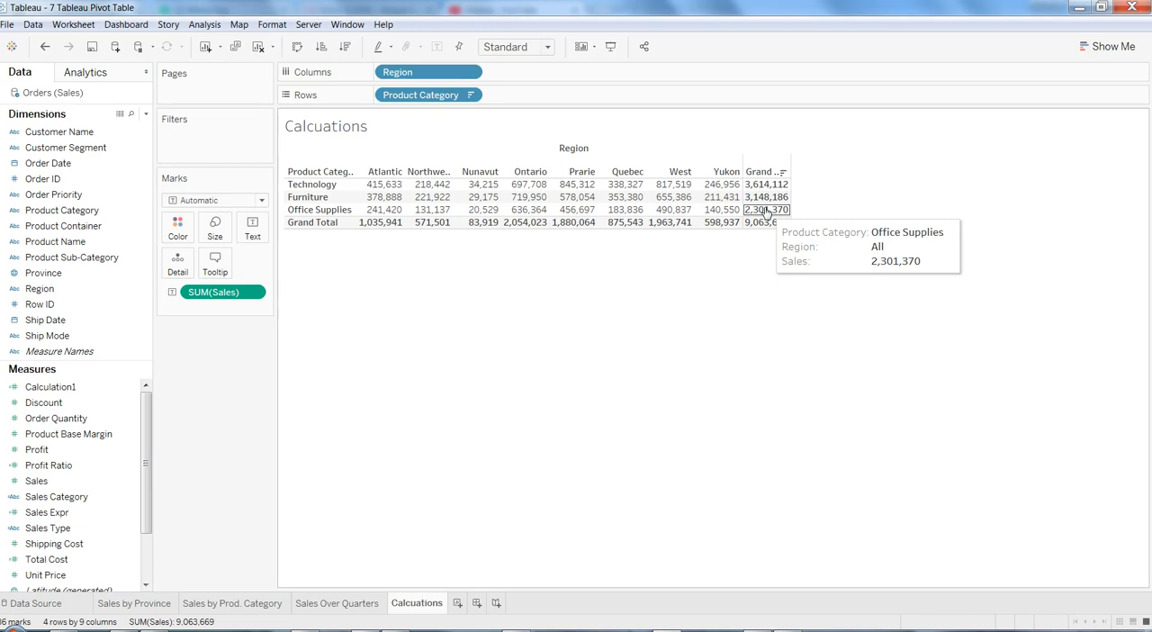
pyautogui.moveTo(426, 331)
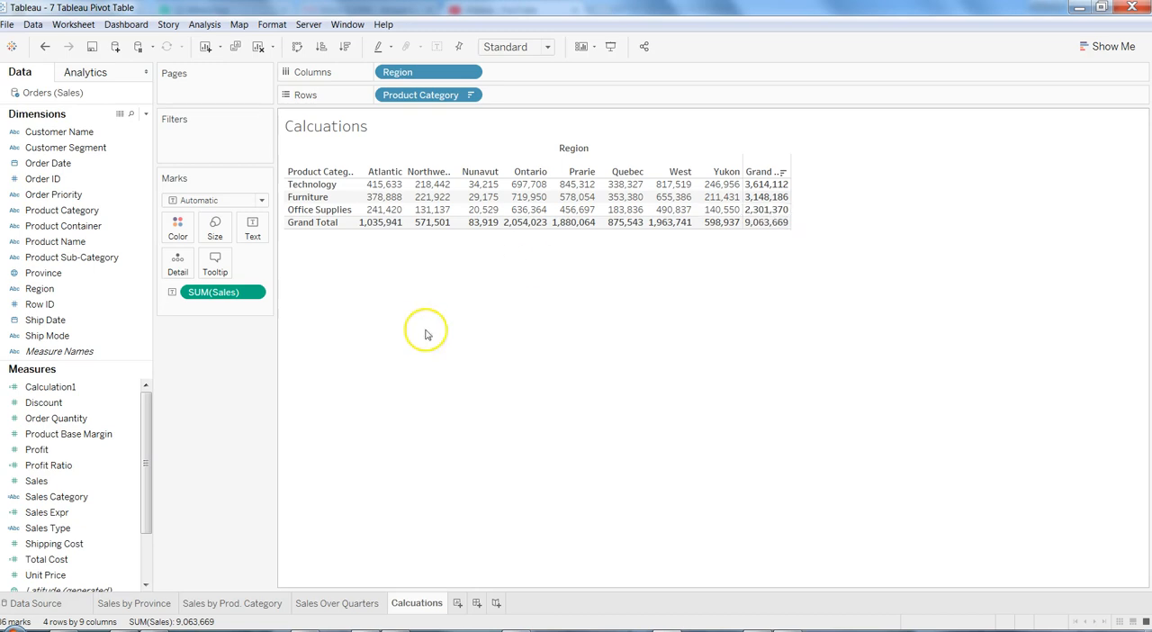
pyautogui.moveTo(428, 333)
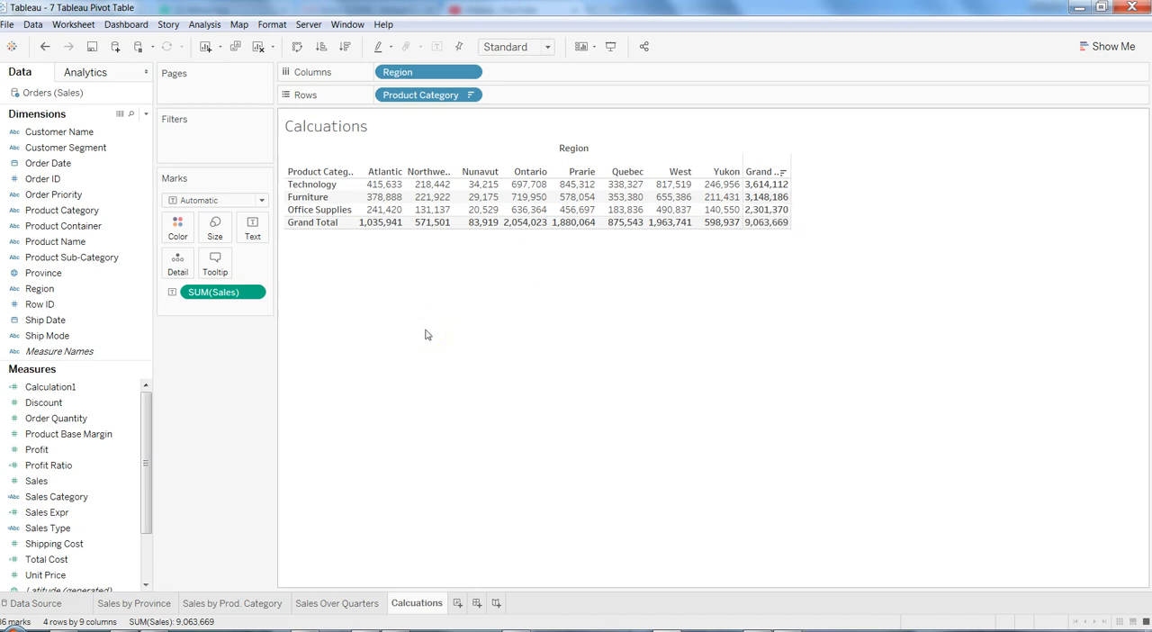
pyautogui.moveTo(429, 209)
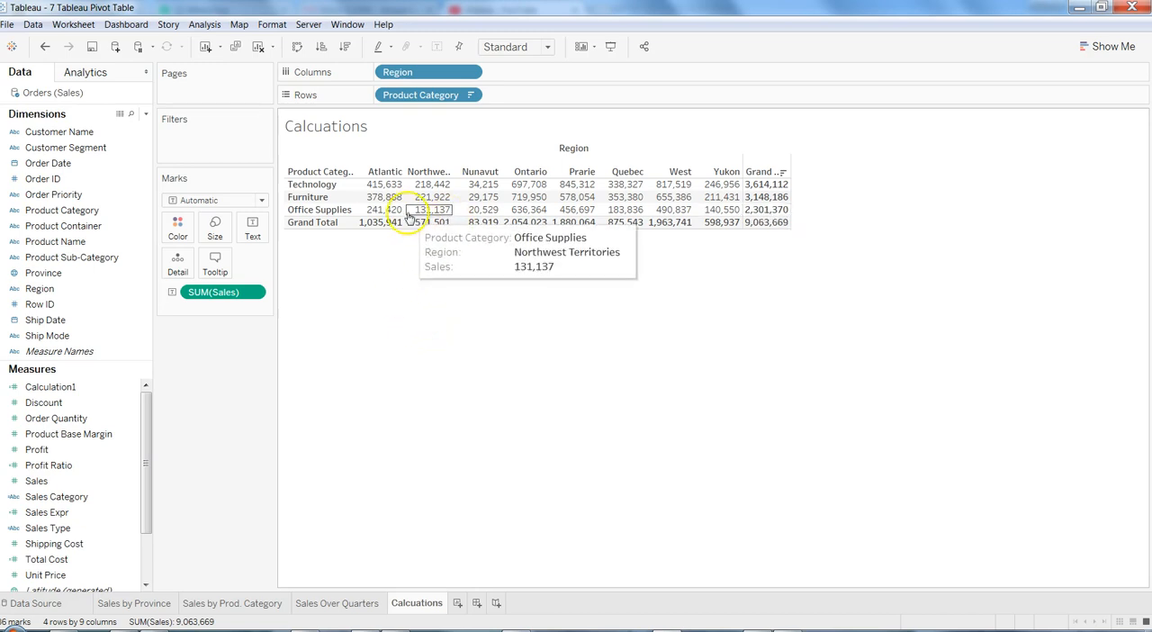
pyautogui.moveTo(385, 196)
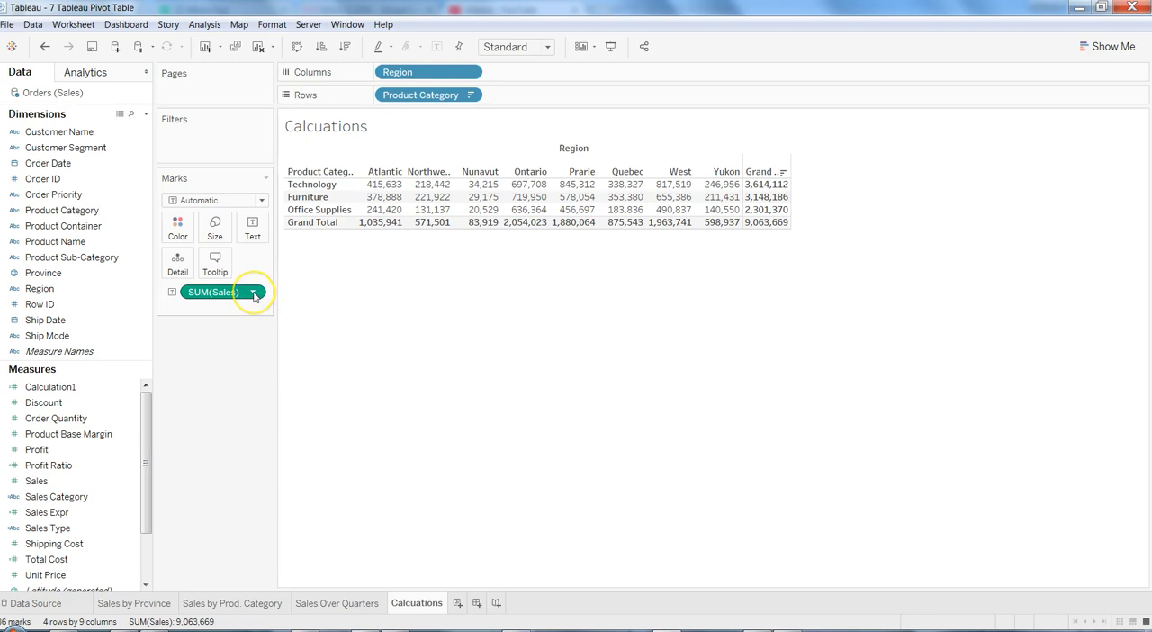
# - Apply the Running Total quick table calculation to SUM(Sales) across regions
pyautogui.click(253, 291)
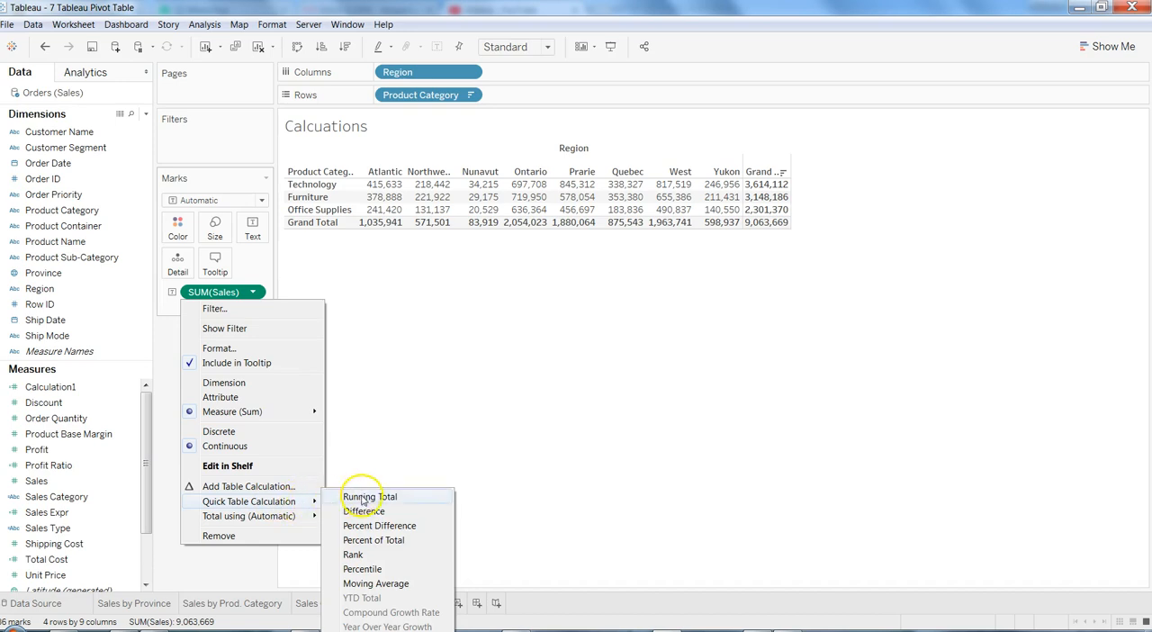
pyautogui.click(369, 497)
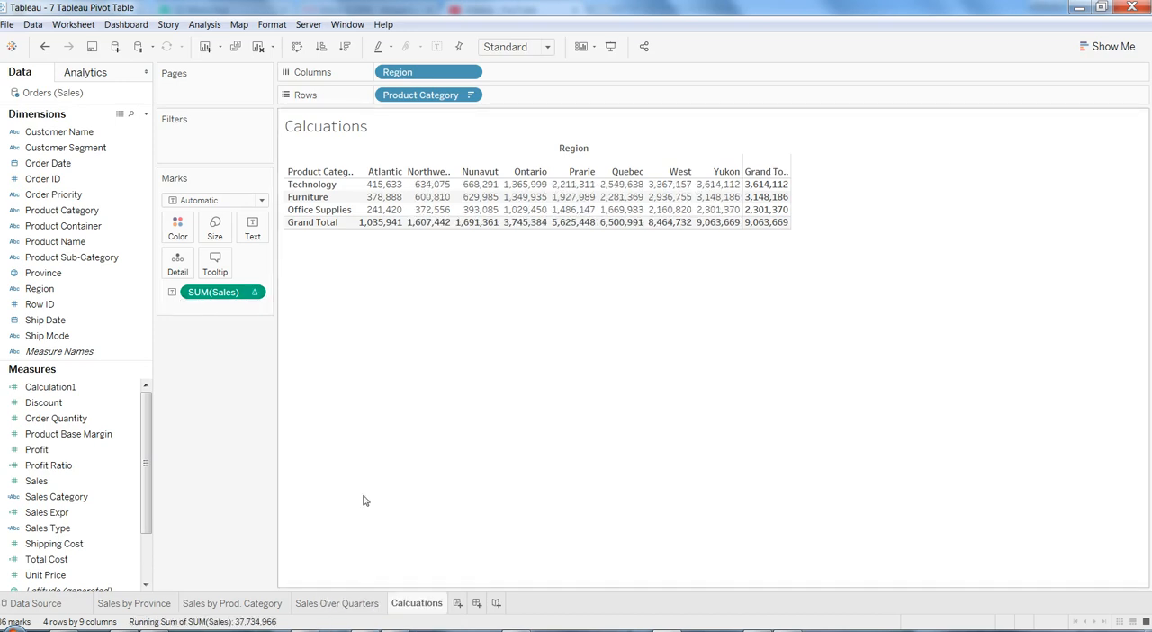
pyautogui.moveTo(382, 184)
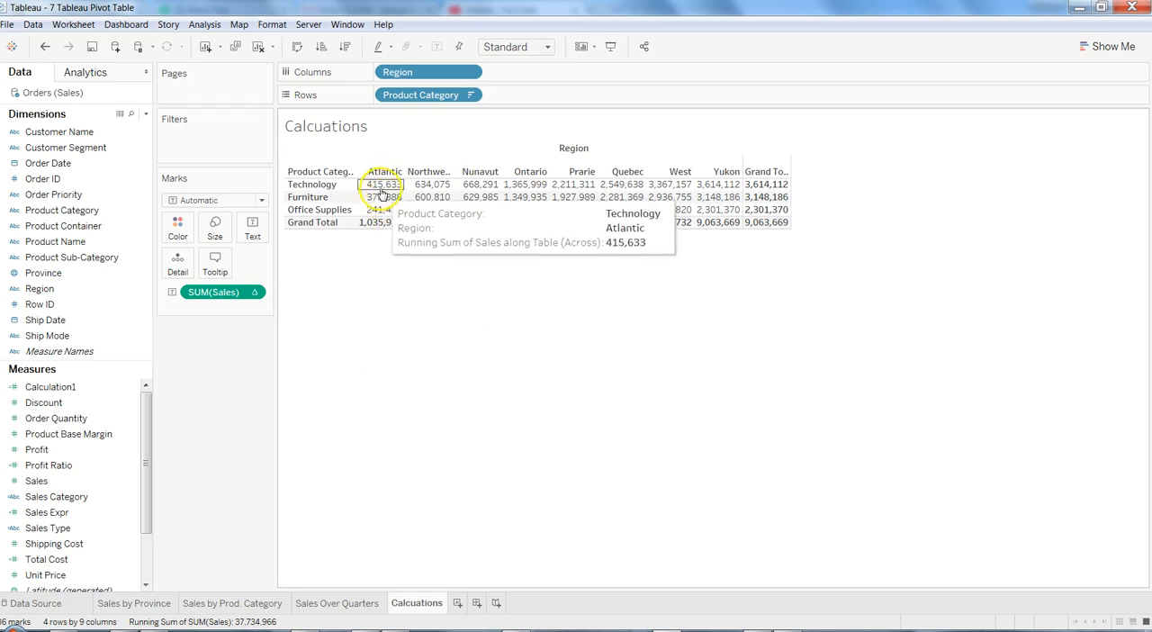
pyautogui.moveTo(479, 183)
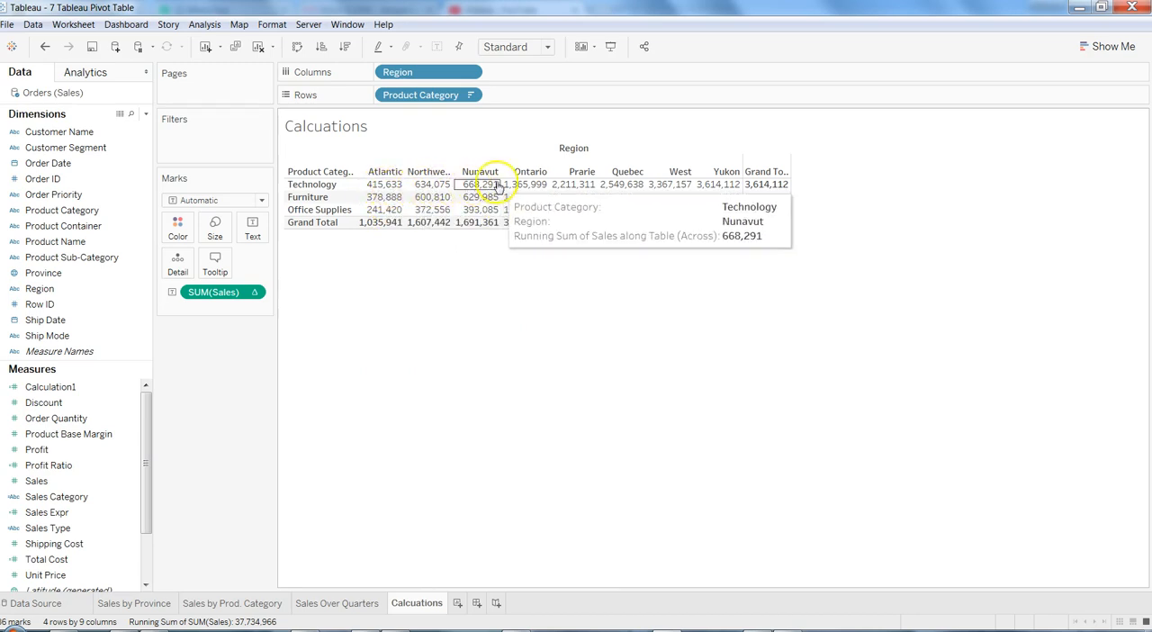
pyautogui.moveTo(717, 183)
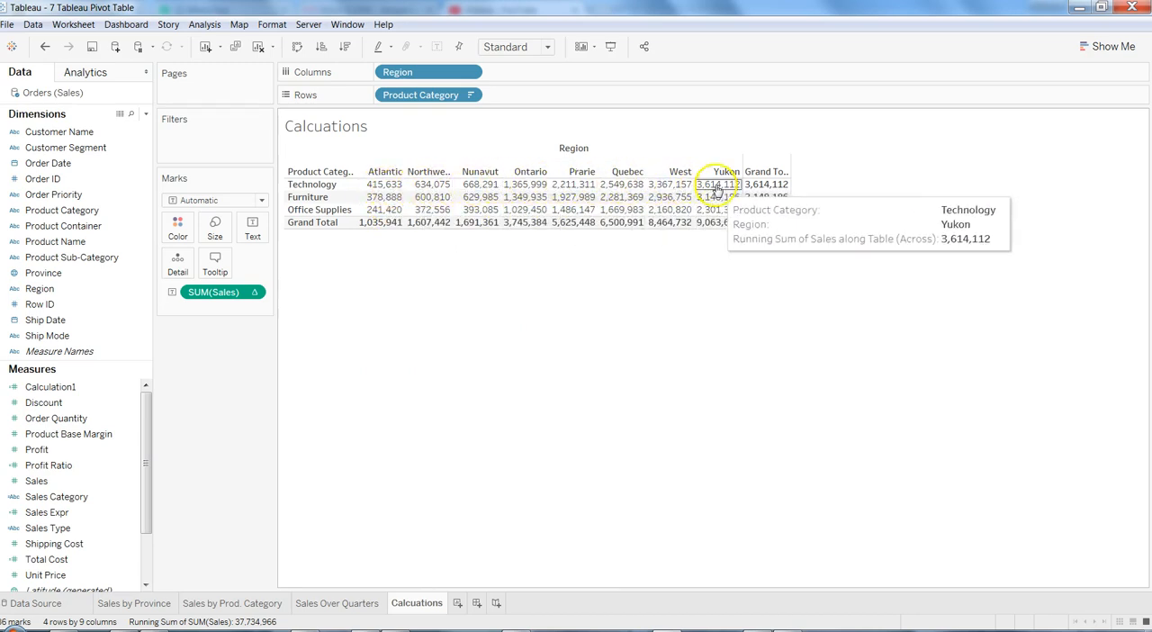
pyautogui.moveTo(381, 209)
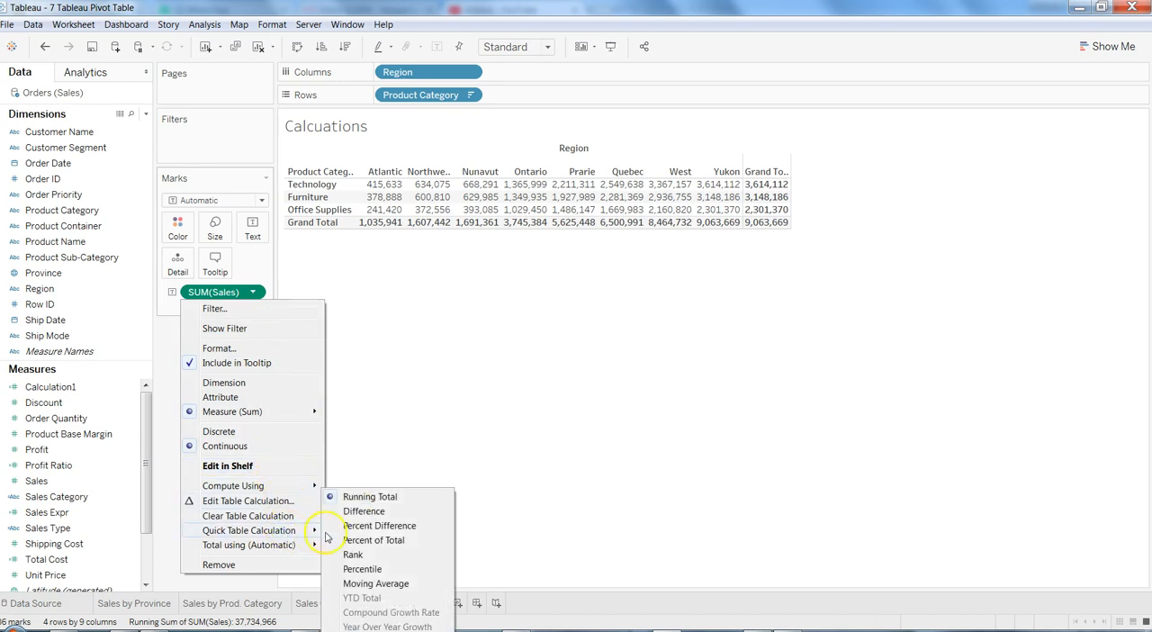
# - Switch the SUM(Sales) quick table calculation to Difference from the previous region
pyautogui.click(364, 510)
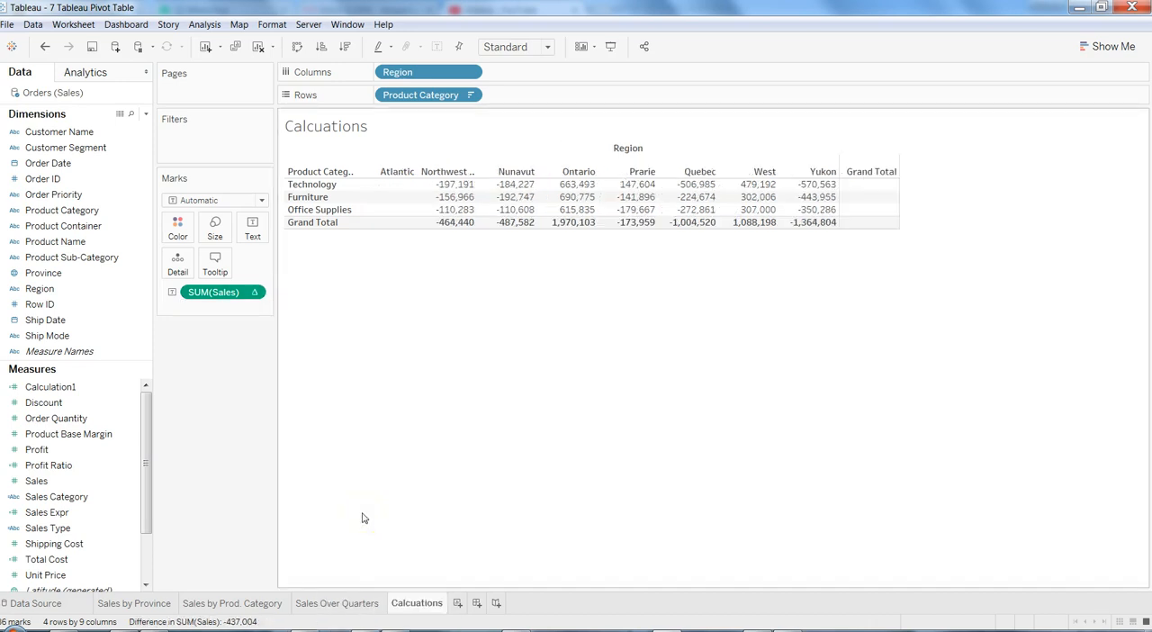
pyautogui.moveTo(516, 196)
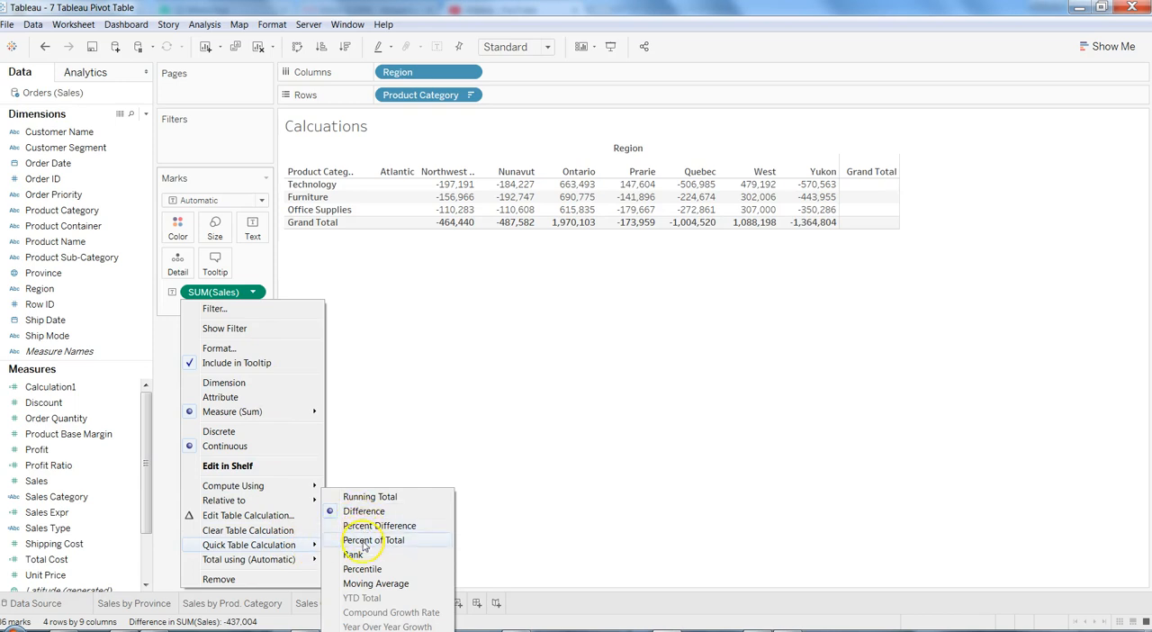
# - Switch the SUM(Sales) quick table calculation to Percent of Total
pyautogui.click(372, 539)
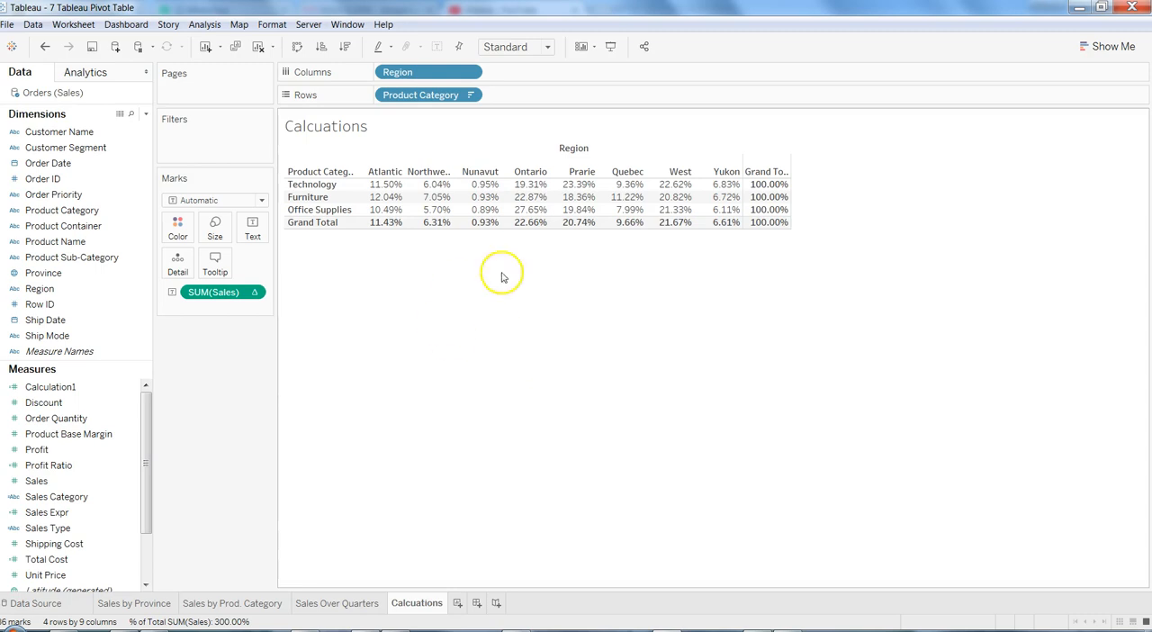
pyautogui.moveTo(580, 185)
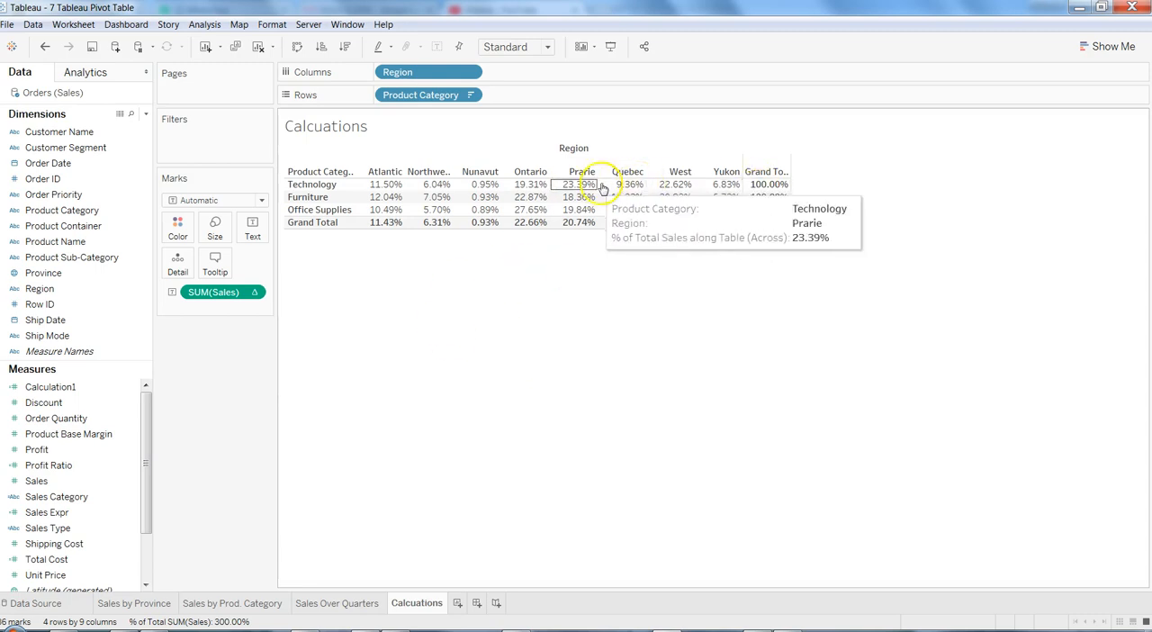
pyautogui.moveTo(385, 196)
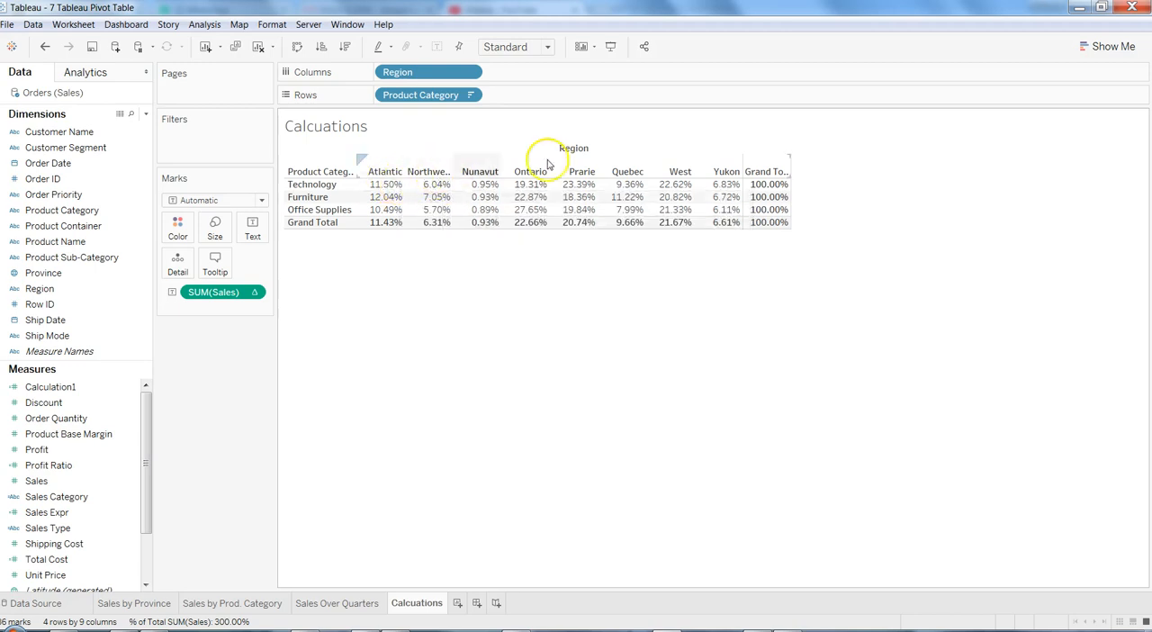
pyautogui.moveTo(727, 197)
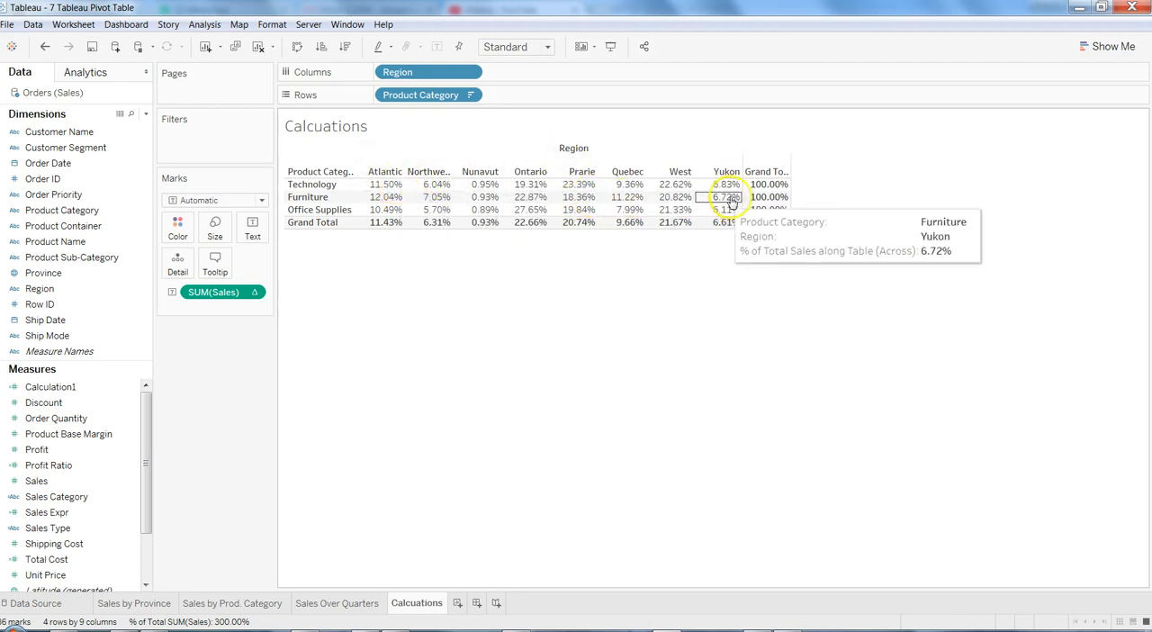
pyautogui.moveTo(766, 184)
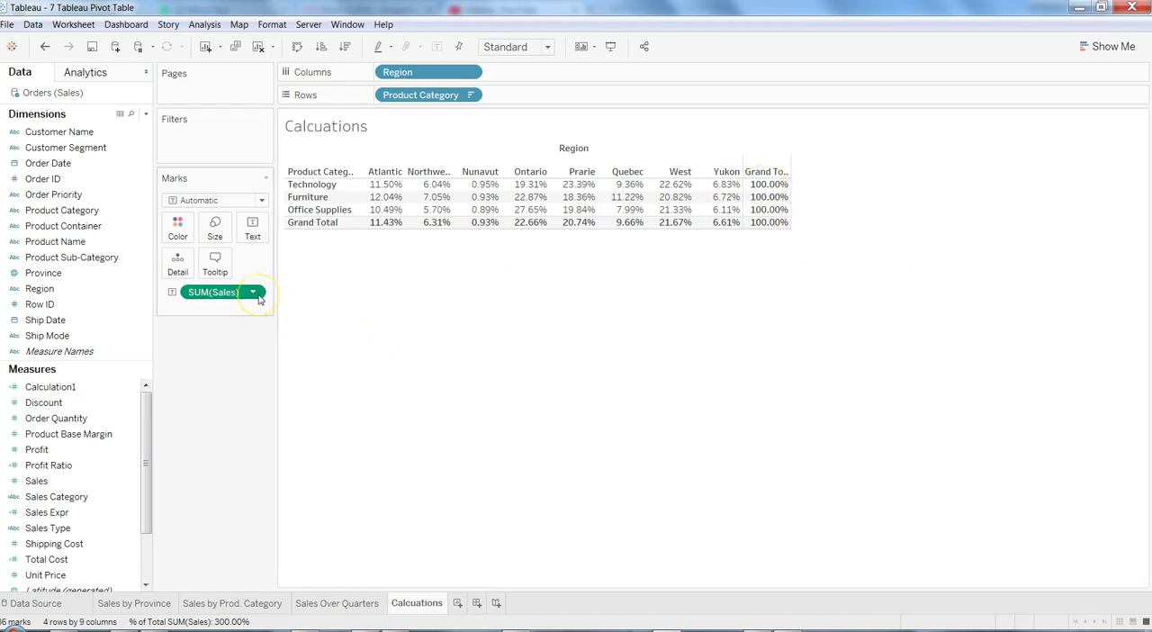
# - Clear the SUM(Sales) table calculation to show raw sales amounts
pyautogui.click(253, 292)
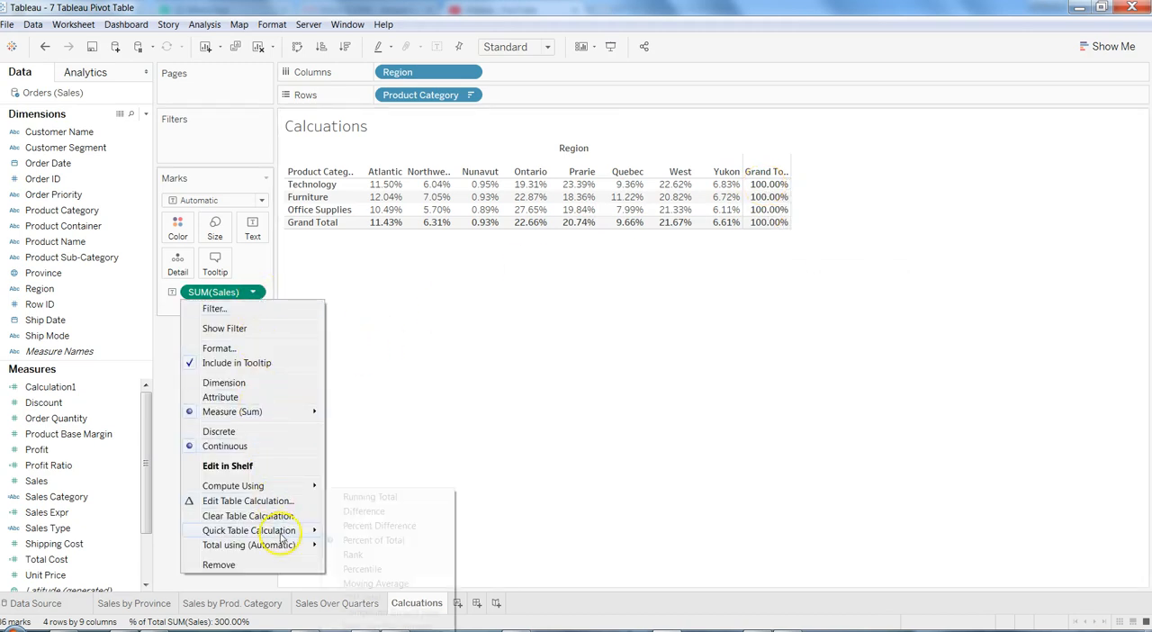
pyautogui.moveTo(250, 530)
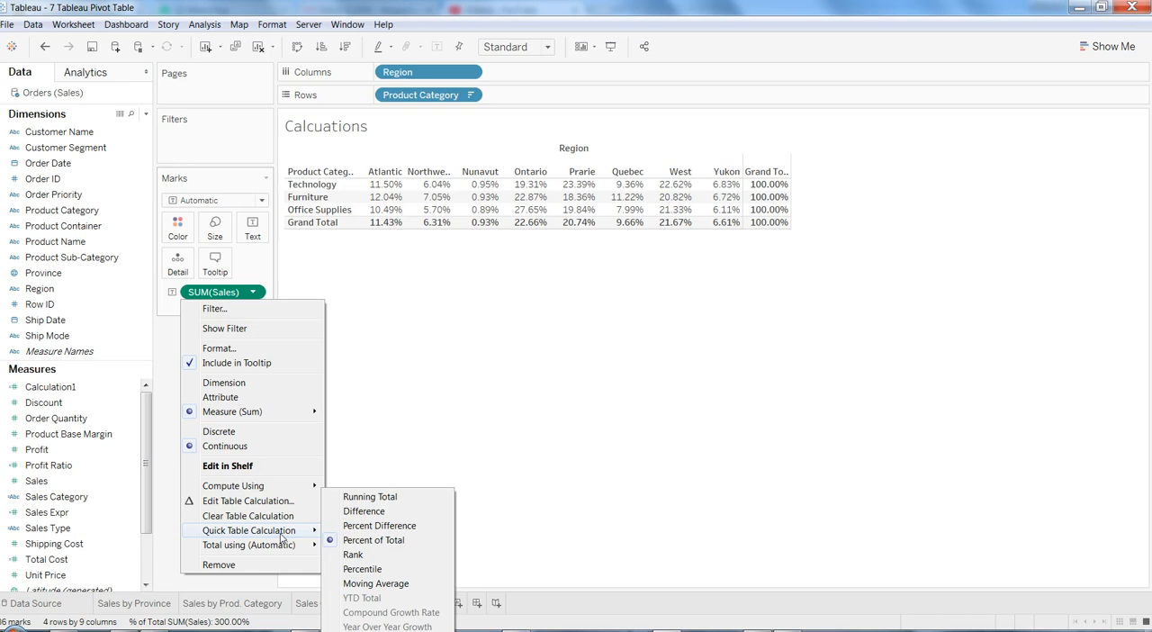
pyautogui.moveTo(304, 506)
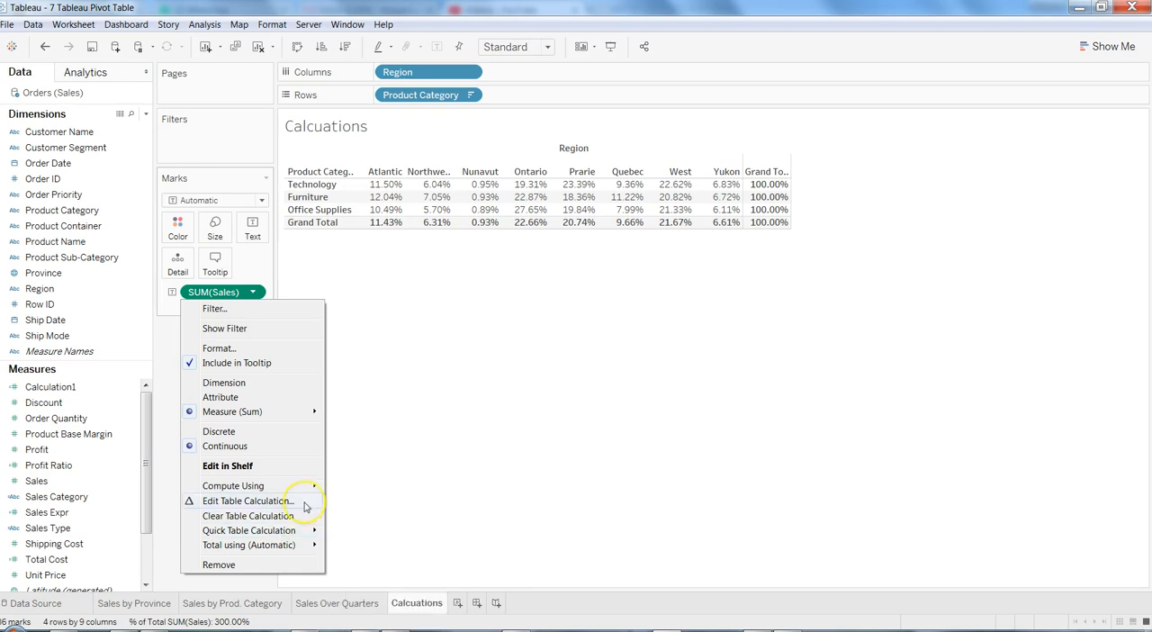
pyautogui.moveTo(275, 515)
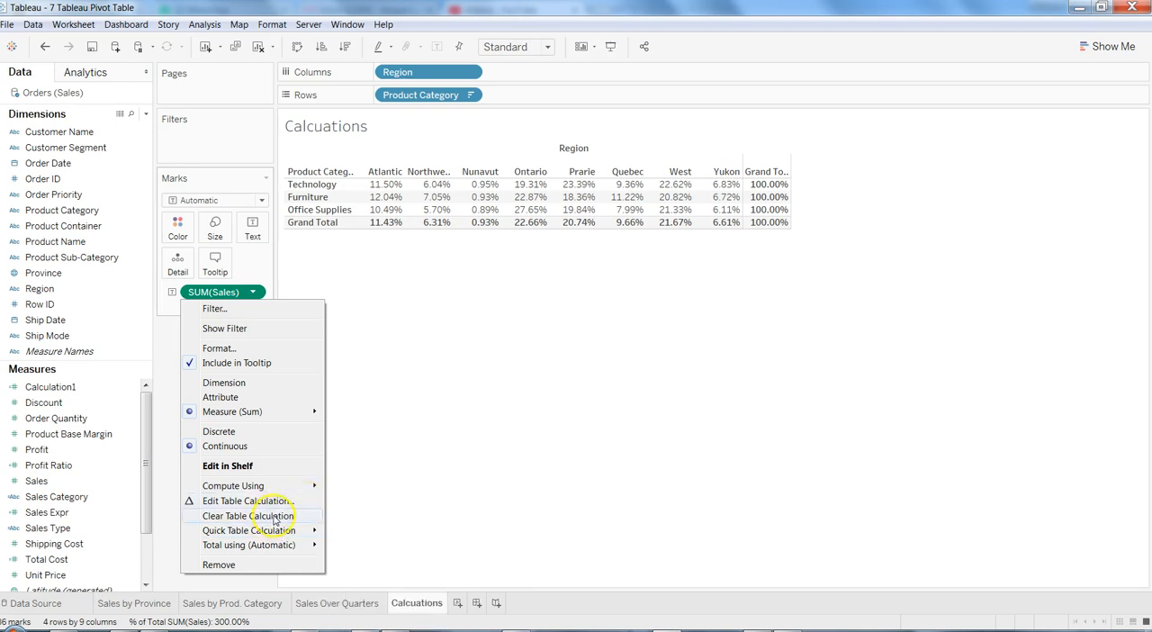
pyautogui.click(247, 516)
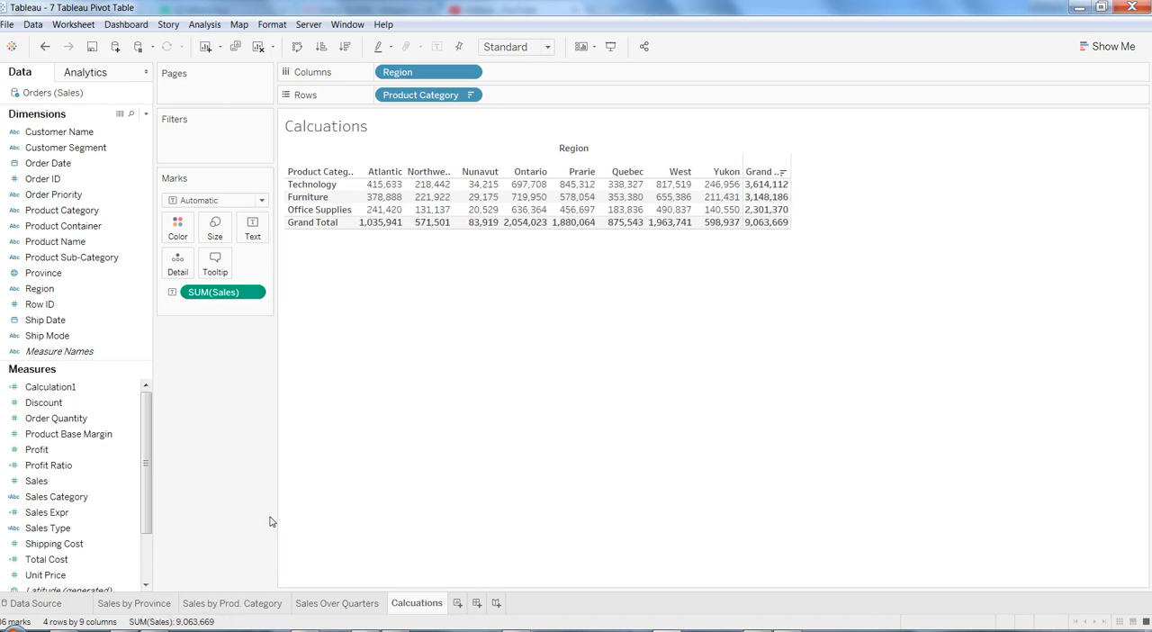
pyautogui.moveTo(650, 247)
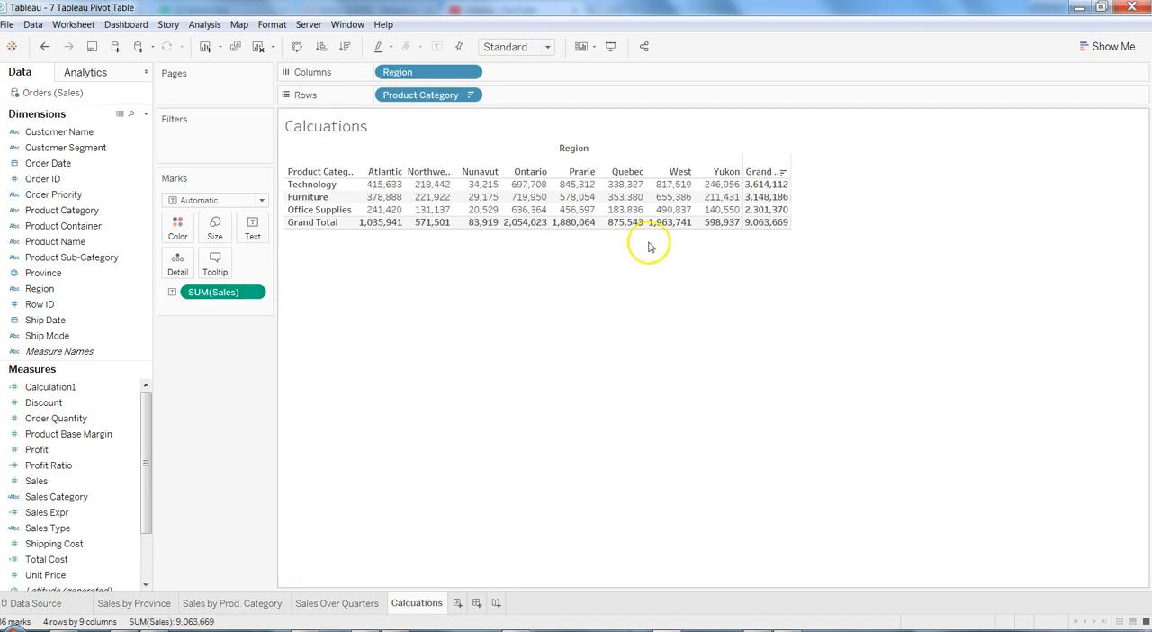